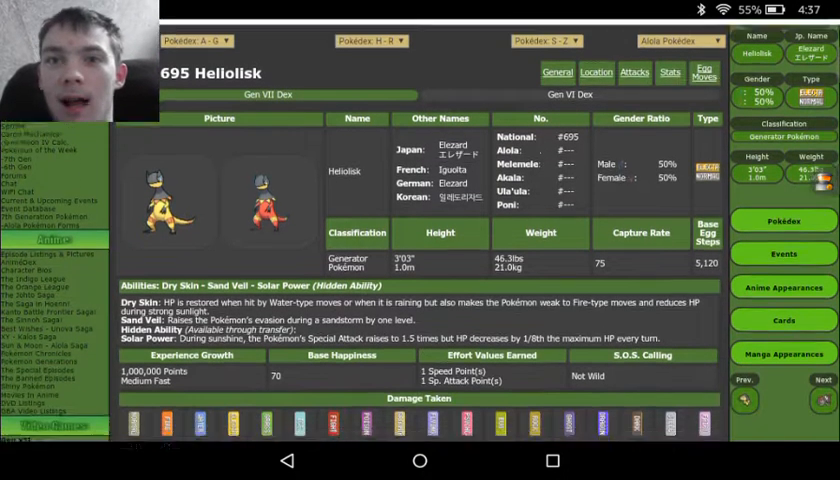
- Scroll Heliolisk's Serebii entry down to its damage-taken multipliers and Monster/Dragon egg groups
{"action": "scroll", "scroll_direction": "down", "scroll_amount": 3}
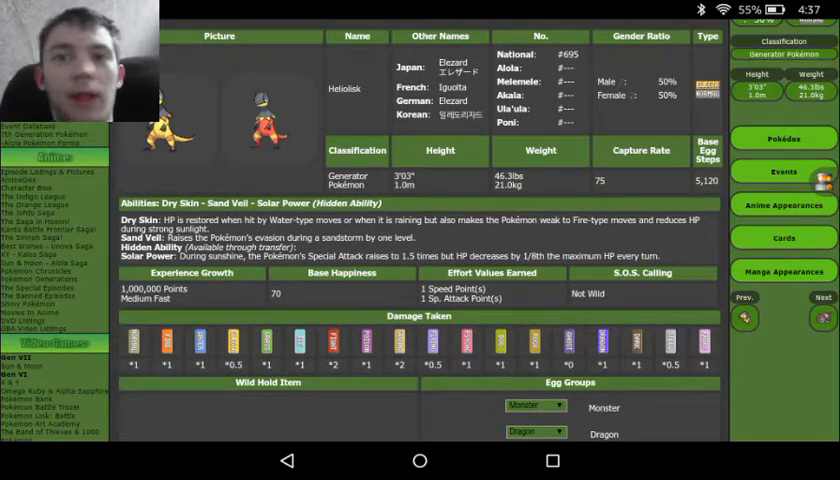
- Scroll slightly past the egg groups until the Evolutionary Chain header appears
{"action": "scroll", "scroll_direction": "down", "scroll_amount": 3}
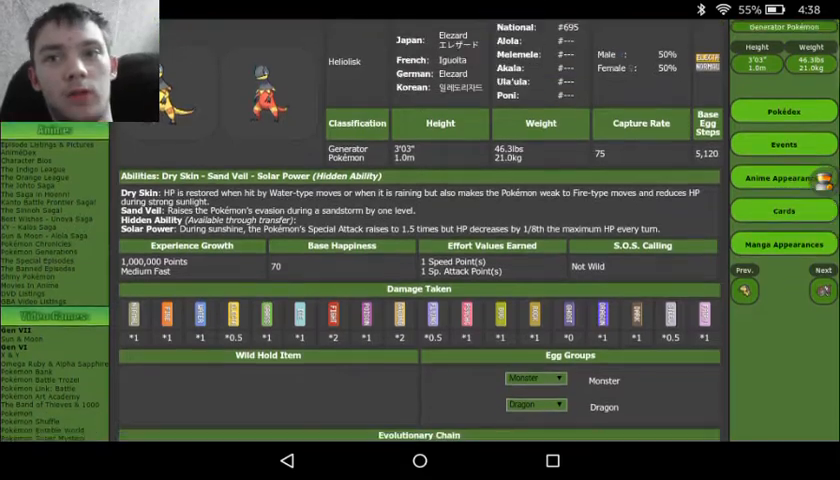
{"action": "scroll", "scroll_direction": "down", "scroll_amount": 3}
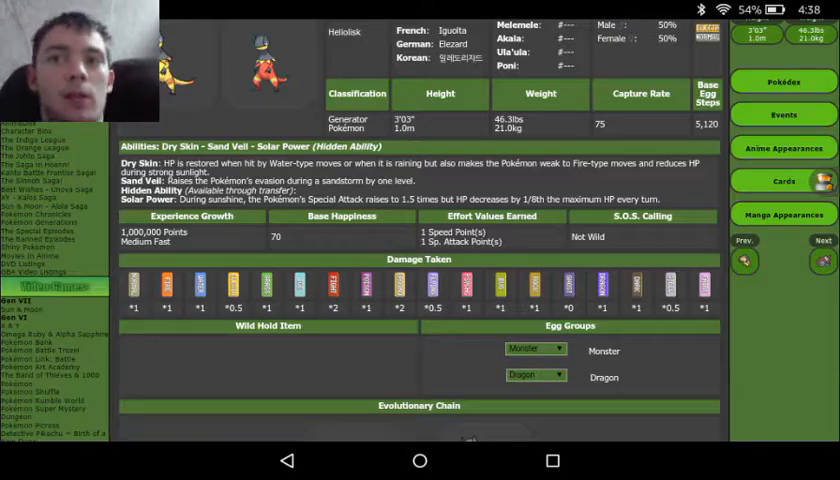
- Scroll past the Helioptile evolution and transfer-only locations to the Sun/Moon level-up moves
{"action": "scroll", "scroll_direction": "down", "scroll_amount": 3}
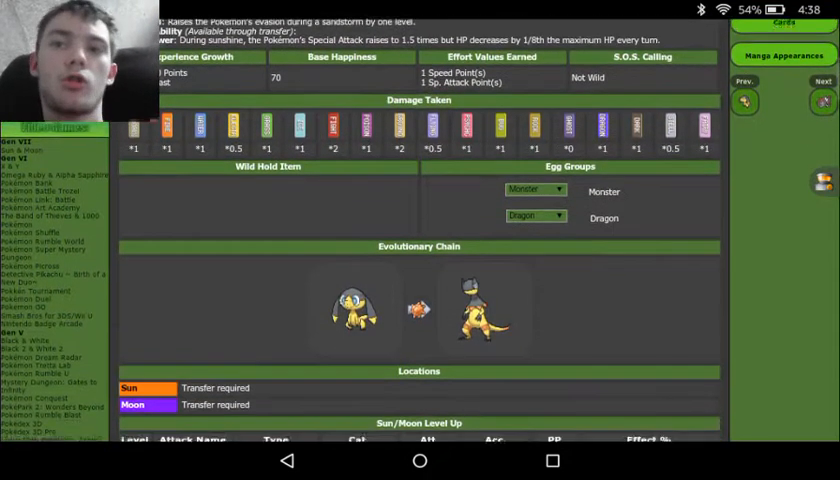
{"action": "scroll", "scroll_direction": "down", "scroll_amount": 3}
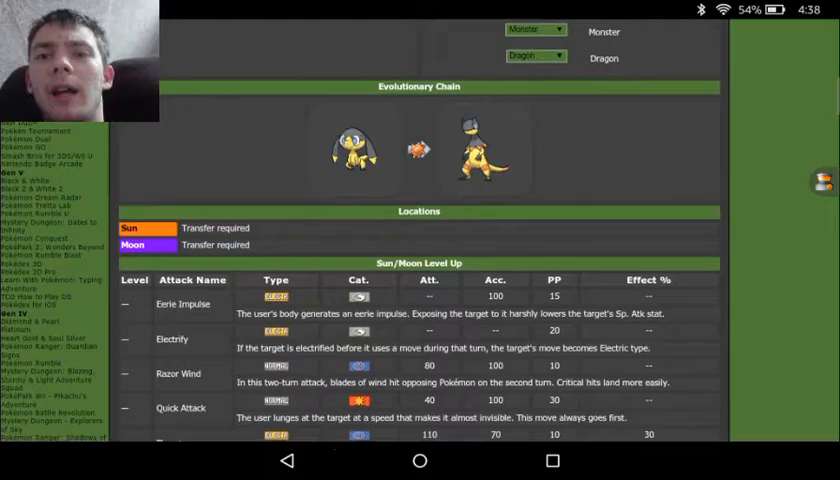
{"action": "scroll", "scroll_direction": "down", "scroll_amount": 3}
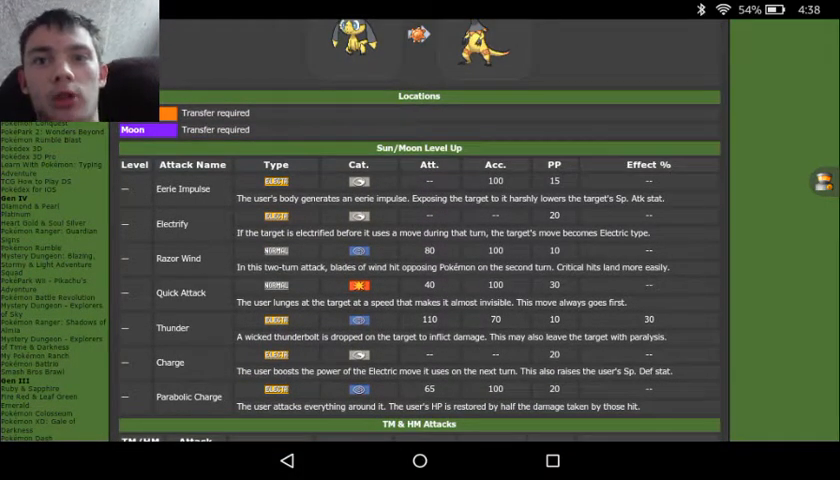
{"action": "scroll", "scroll_direction": "down", "scroll_amount": 3}
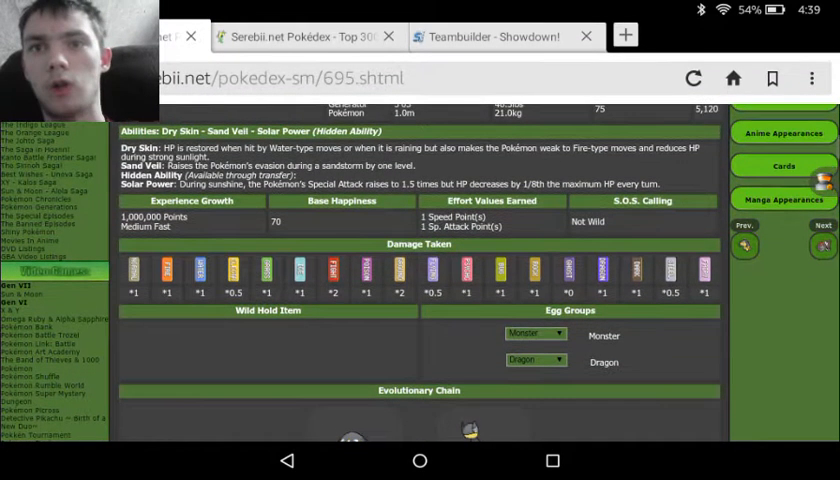
{"action": "scroll", "scroll_direction": "down", "scroll_amount": 3}
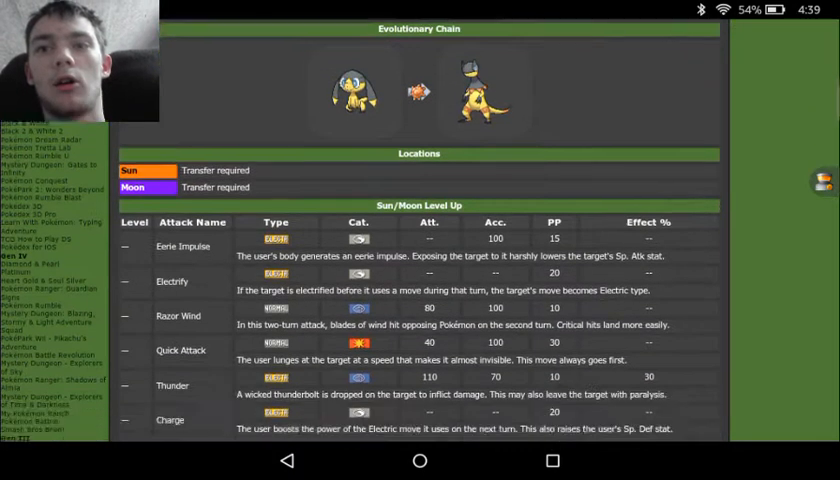
{"action": "scroll", "scroll_direction": "down", "scroll_amount": 3}
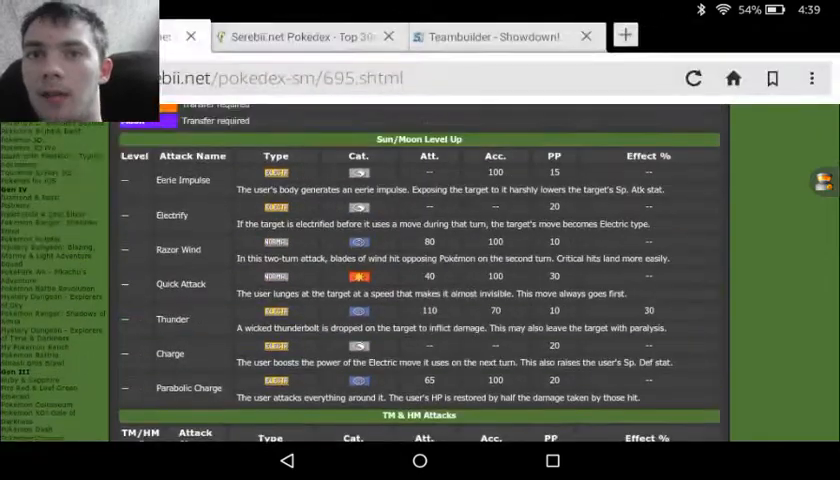
- Scroll through TM moves (Thunder, Focus Blast, Surf) and egg moves to usable Z-Moves
{"action": "scroll", "scroll_direction": "down", "scroll_amount": 3}
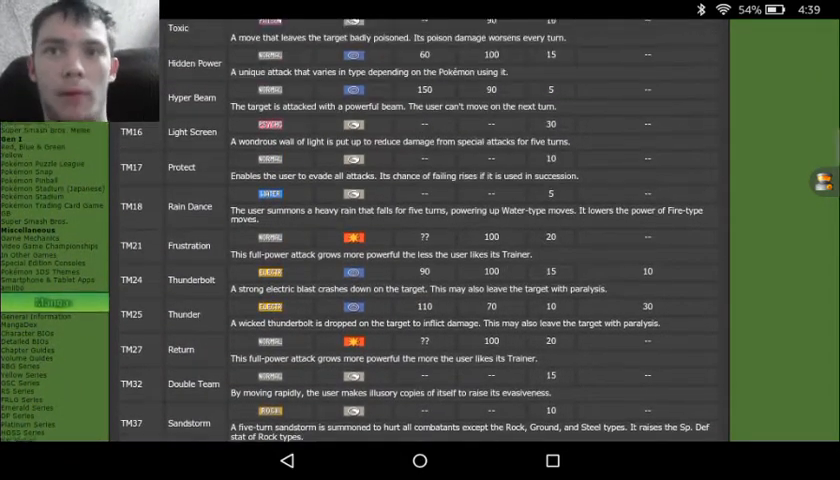
{"action": "scroll", "scroll_direction": "down", "scroll_amount": 3}
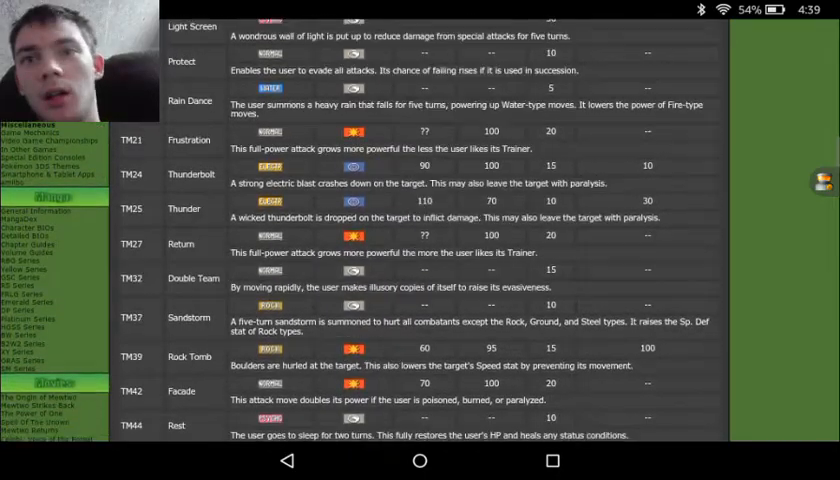
{"action": "scroll", "scroll_direction": "down", "scroll_amount": 3}
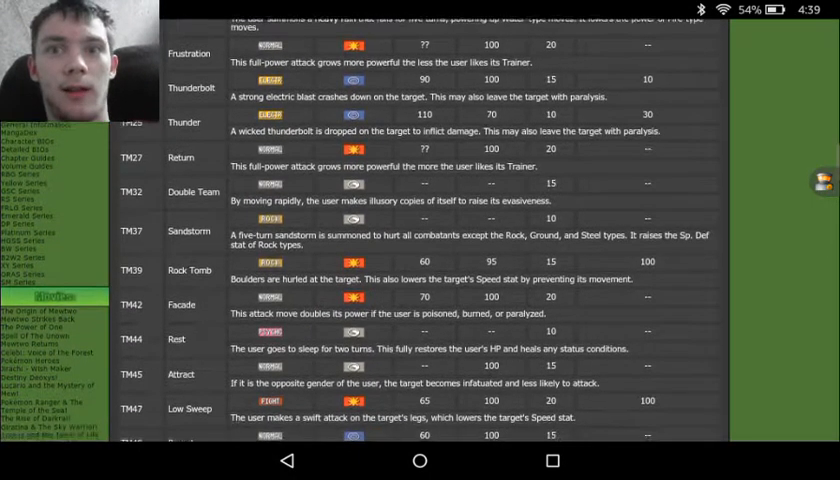
{"action": "scroll", "scroll_direction": "down", "scroll_amount": 3}
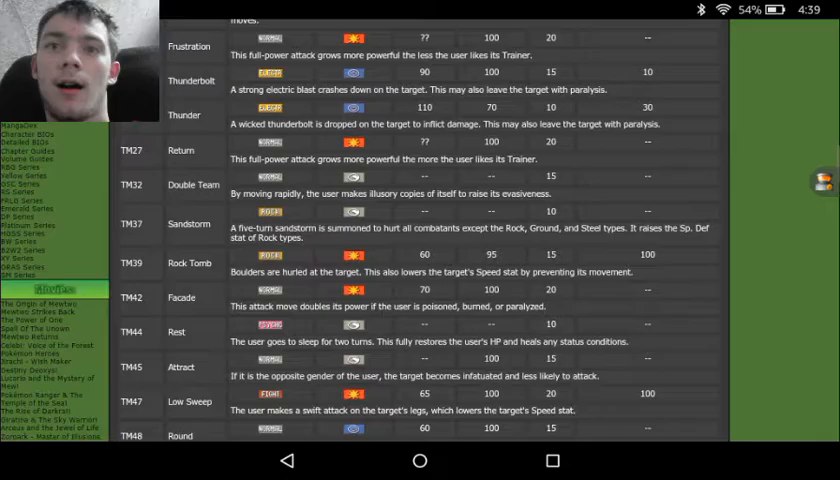
{"action": "scroll", "scroll_direction": "down", "scroll_amount": 3}
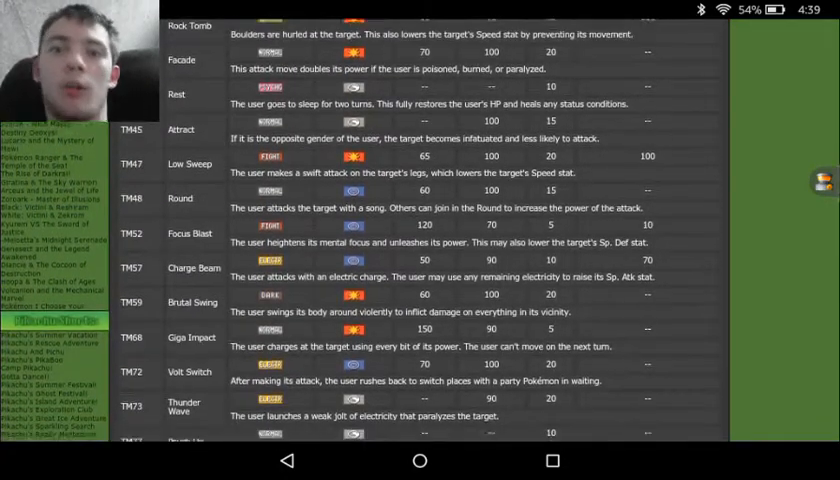
{"action": "scroll", "scroll_direction": "down", "scroll_amount": 3}
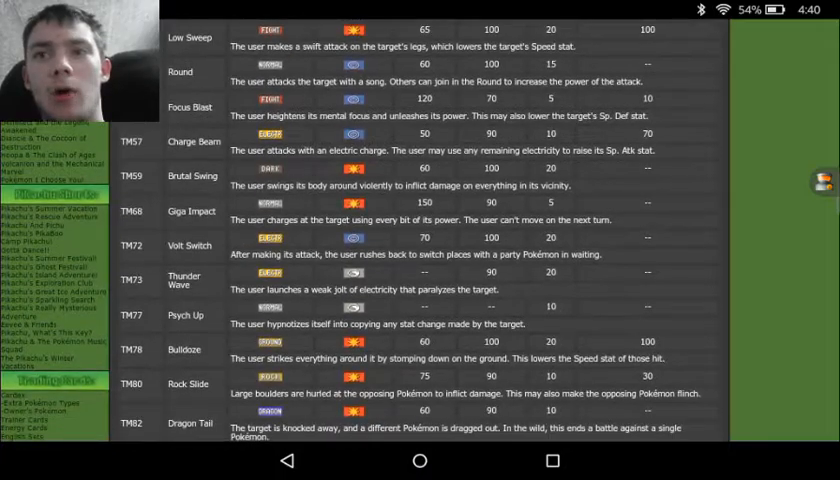
{"action": "scroll", "scroll_direction": "down", "scroll_amount": 3}
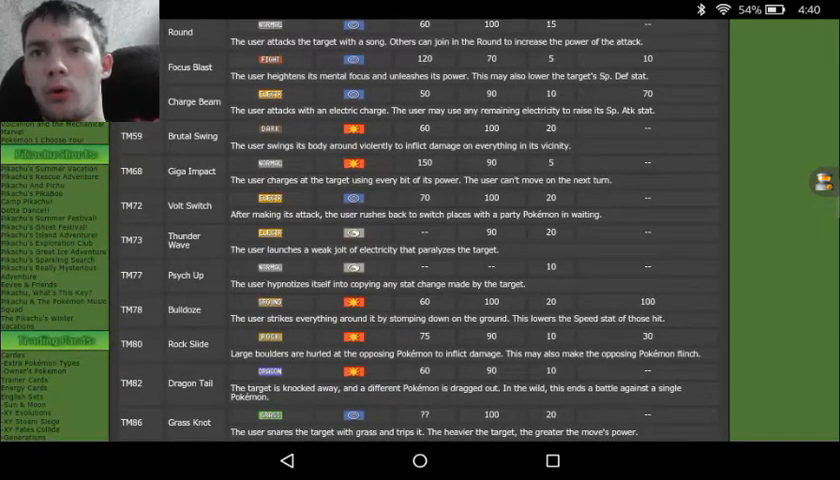
{"action": "scroll", "scroll_direction": "down", "scroll_amount": 3}
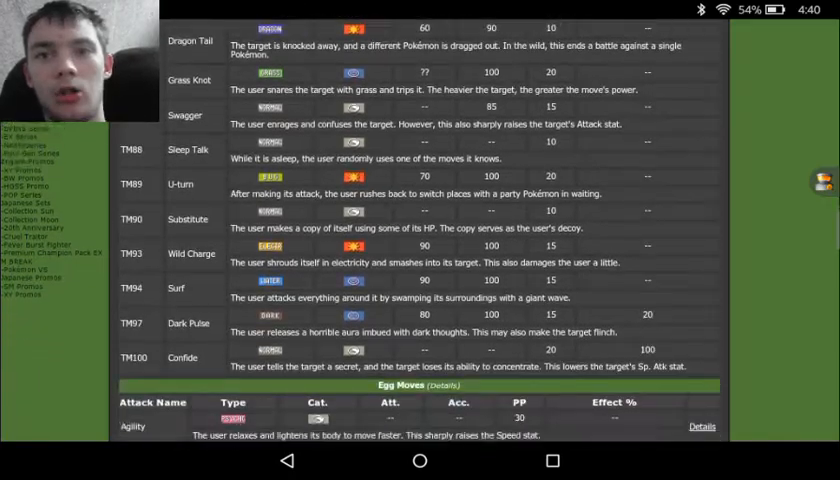
{"action": "scroll", "scroll_direction": "down", "scroll_amount": 3}
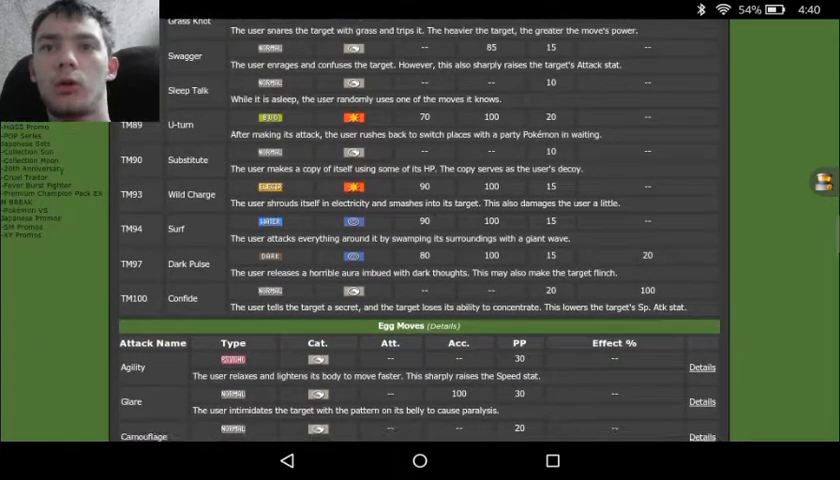
{"action": "scroll", "scroll_direction": "down", "scroll_amount": 3}
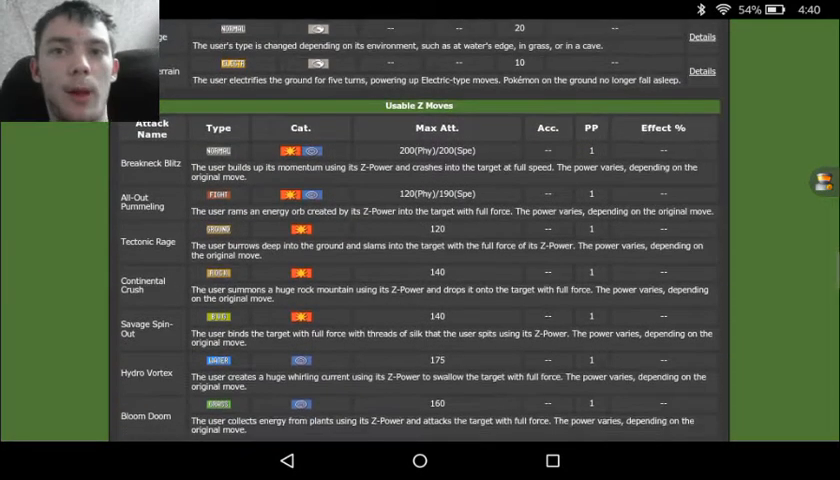
{"action": "scroll", "scroll_direction": "down", "scroll_amount": 3}
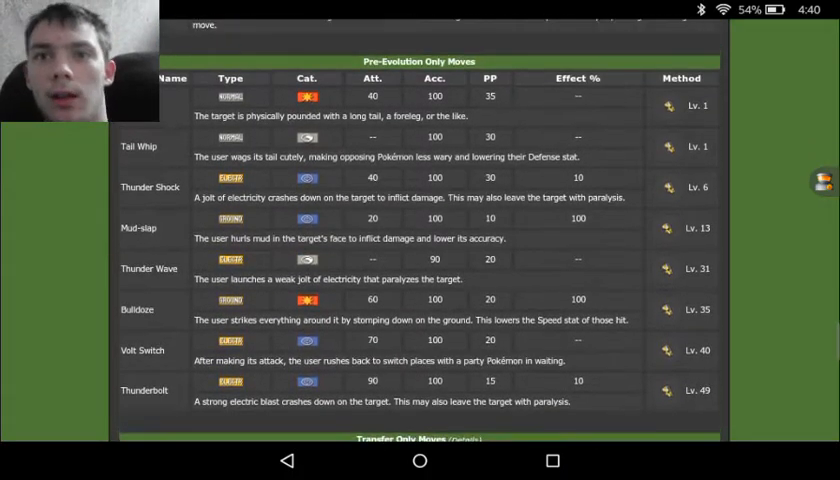
- Scroll through transfer-only moves like Magnet Rise down to Thunder Punch and the Stats header
{"action": "scroll", "scroll_direction": "down", "scroll_amount": 3}
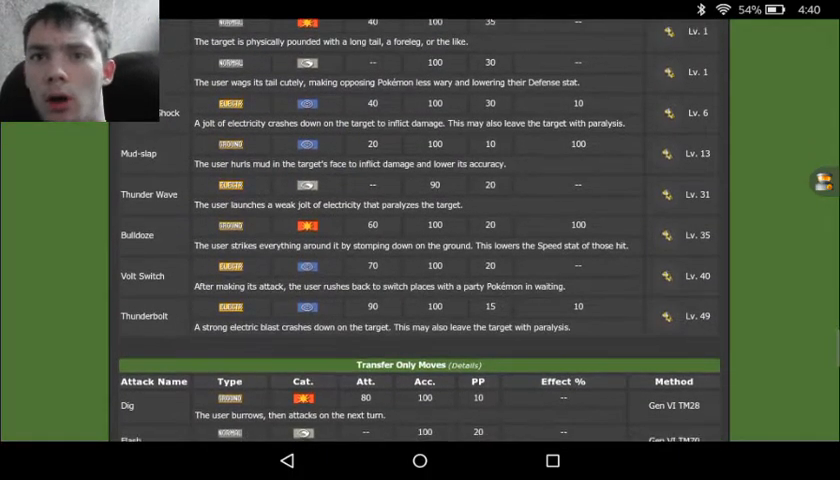
{"action": "scroll", "scroll_direction": "down", "scroll_amount": 3}
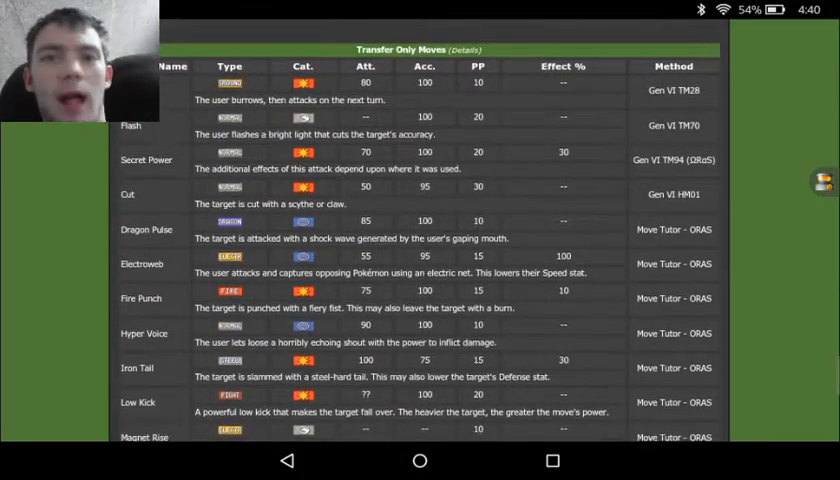
{"action": "scroll", "scroll_direction": "down", "scroll_amount": 3}
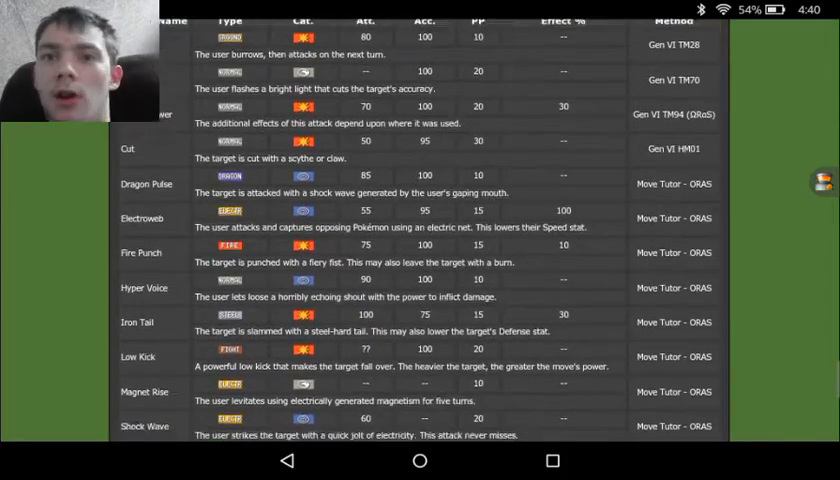
{"action": "scroll", "scroll_direction": "down", "scroll_amount": 3}
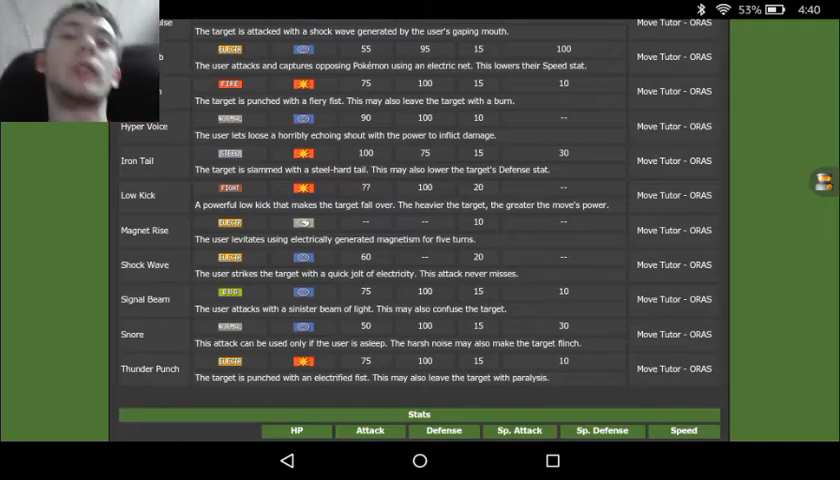
- Scroll to the Stats table: 109 Special Attack, 109 Speed, base total 481
{"action": "scroll", "scroll_direction": "down", "scroll_amount": 3}
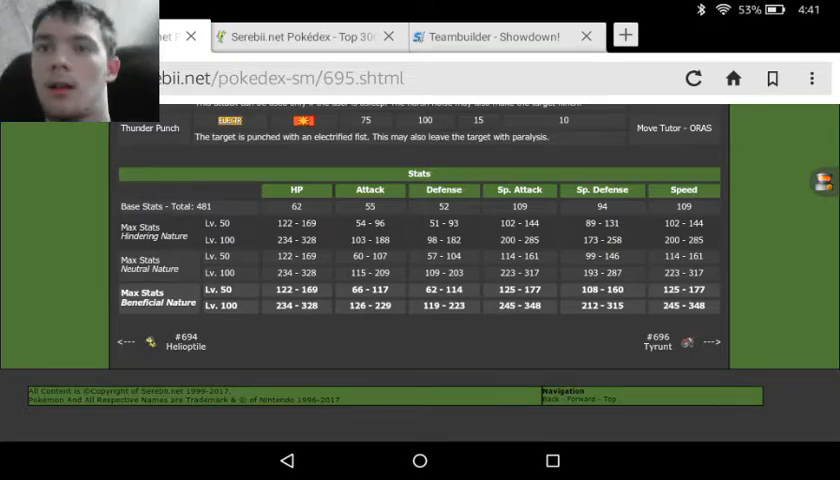
{"action": "scroll", "scroll_direction": "down", "scroll_amount": 3}
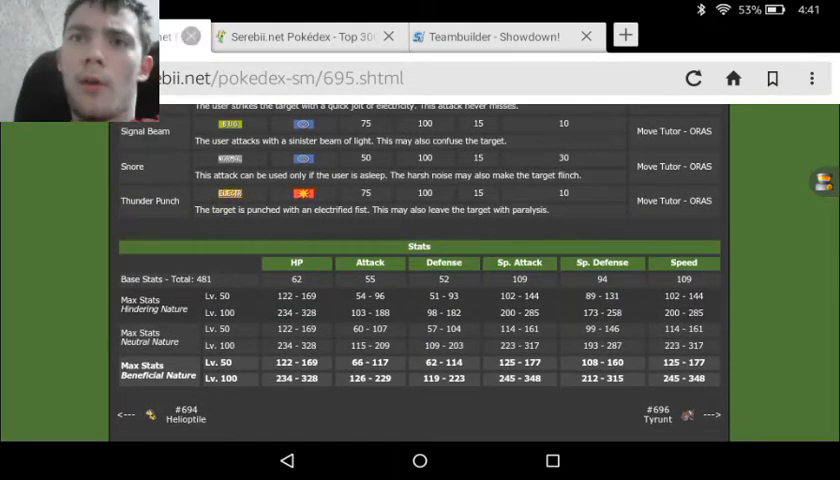
- Close Heliolisk's page to return to the Sun/Moon Top 300 Speed ranking
{"action": "left_click", "coordinate": [388, 36]}
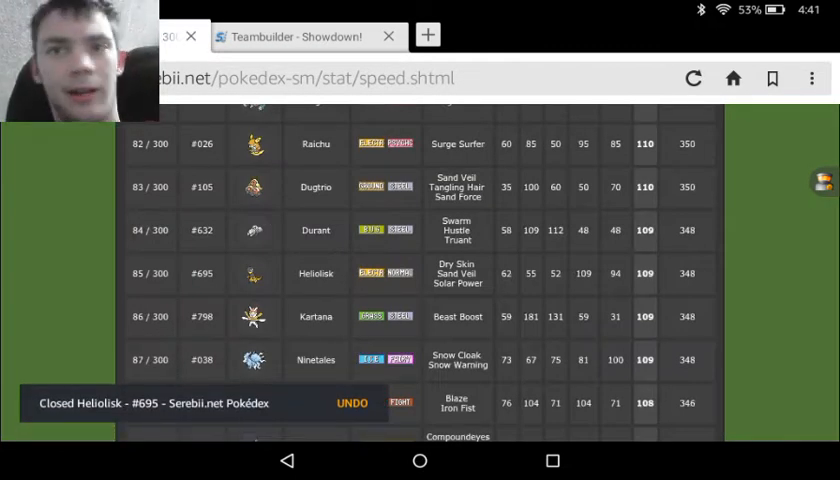
{"action": "scroll", "scroll_direction": "up", "scroll_amount": 3}
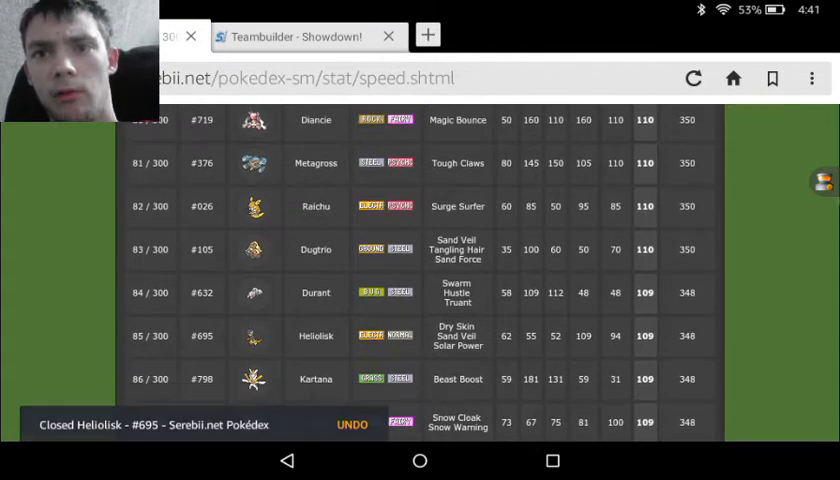
{"action": "scroll", "scroll_direction": "down", "scroll_amount": 3}
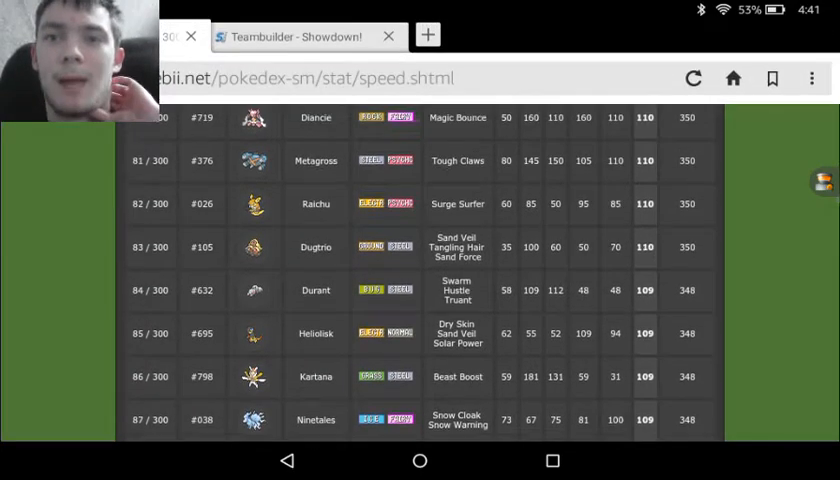
- Scroll down the Speed list past Heliolisk at rank 85 with base Speed 109
{"action": "scroll", "scroll_direction": "down", "scroll_amount": 3}
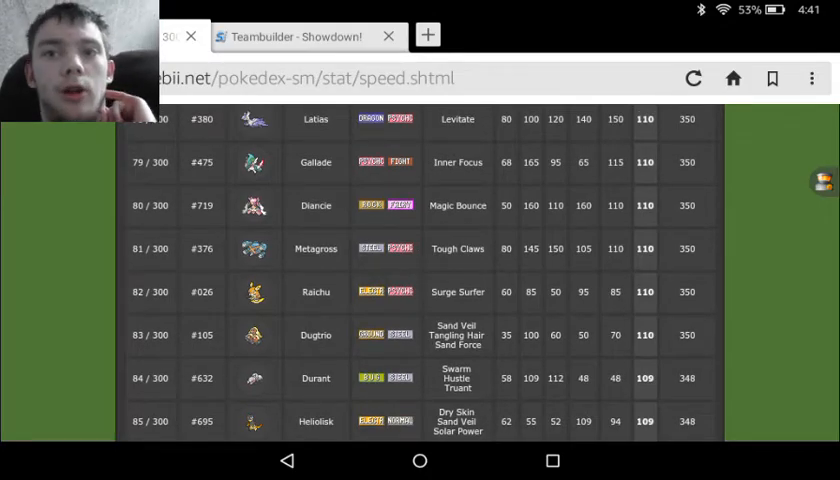
{"action": "scroll", "scroll_direction": "down", "scroll_amount": 3}
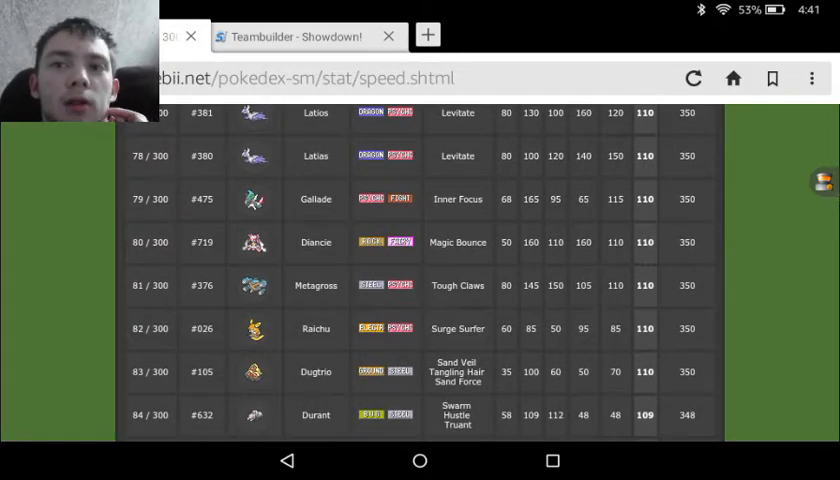
{"action": "scroll", "scroll_direction": "down", "scroll_amount": 3}
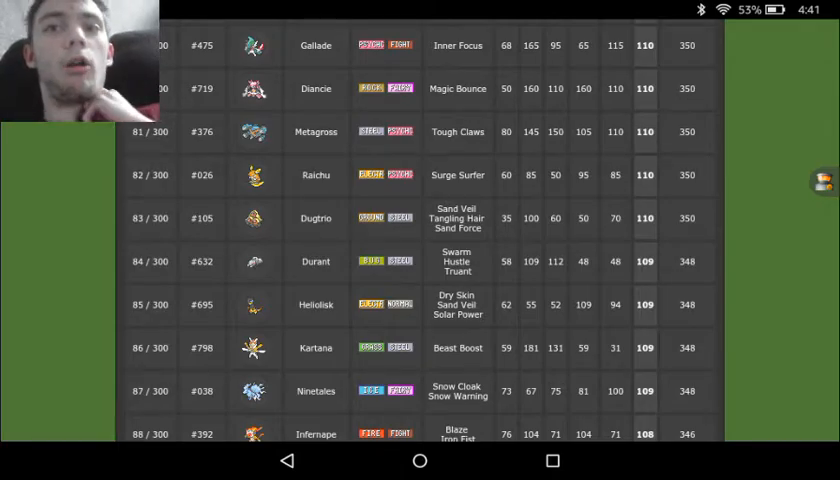
{"action": "scroll", "scroll_direction": "down", "scroll_amount": 3}
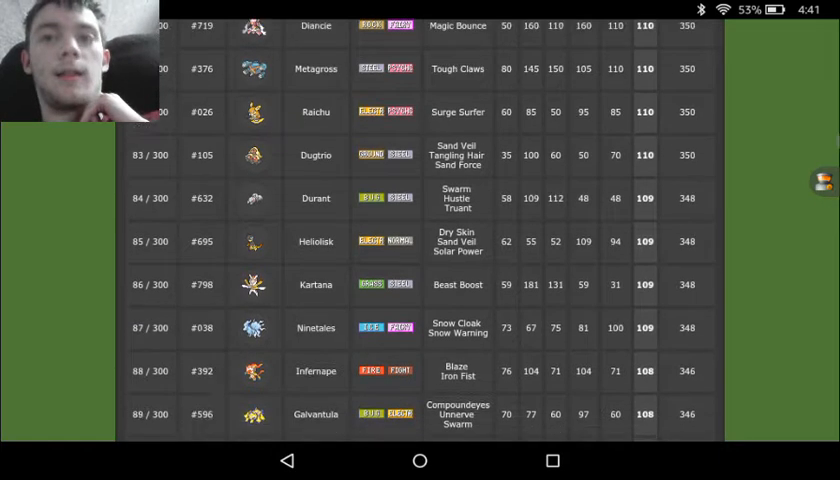
{"action": "scroll", "scroll_direction": "down", "scroll_amount": 3}
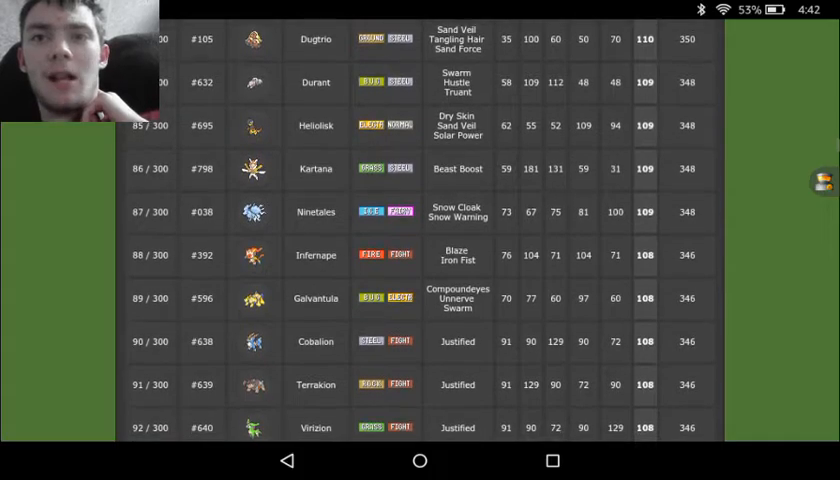
{"action": "scroll", "scroll_direction": "down", "scroll_amount": 3}
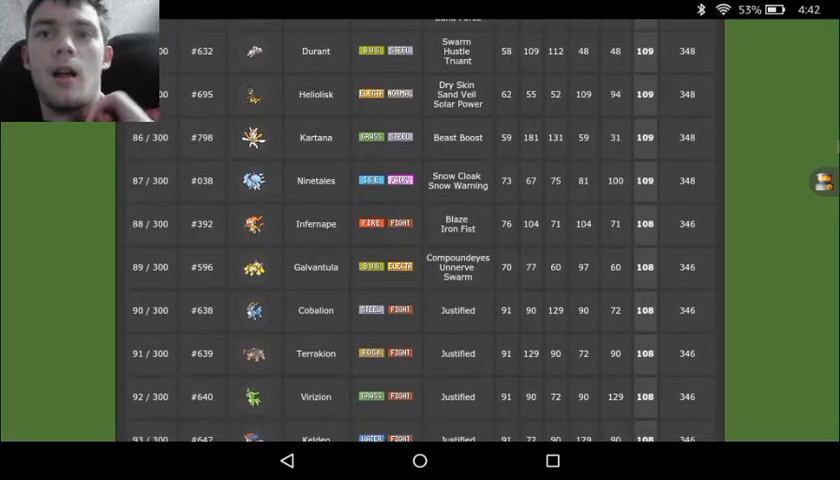
{"action": "scroll", "scroll_direction": "down", "scroll_amount": 3}
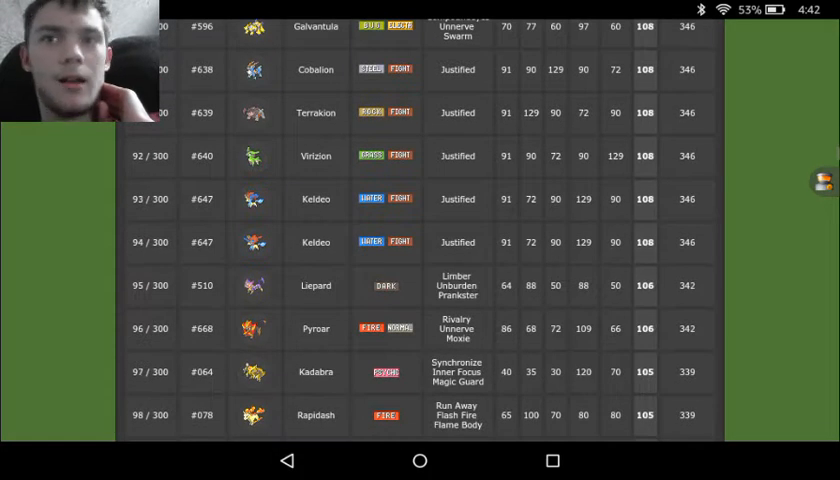
{"action": "scroll", "scroll_direction": "down", "scroll_amount": 3}
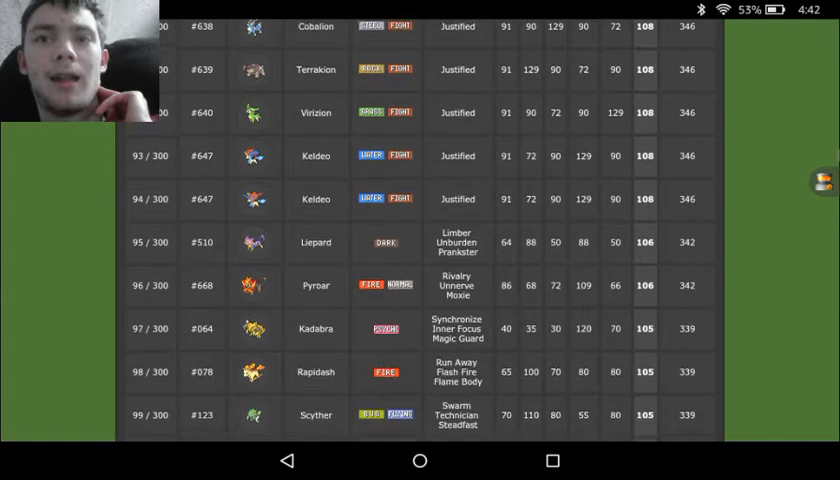
{"action": "scroll", "scroll_direction": "down", "scroll_amount": 3}
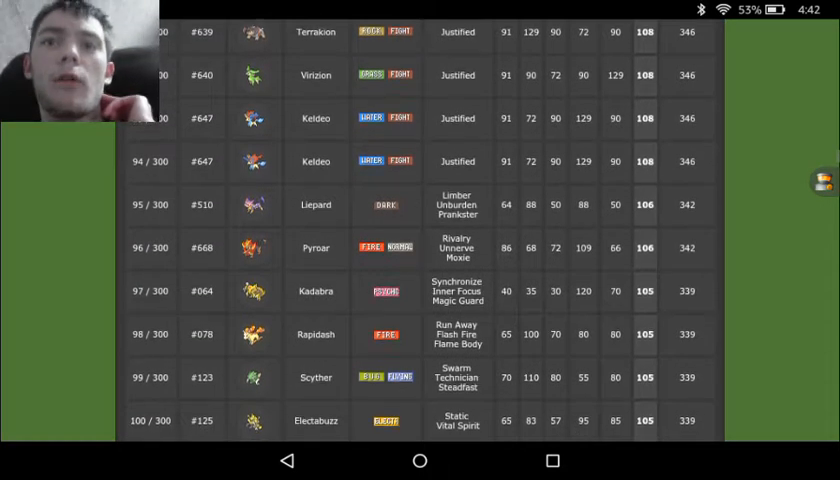
{"action": "scroll", "scroll_direction": "down", "scroll_amount": 3}
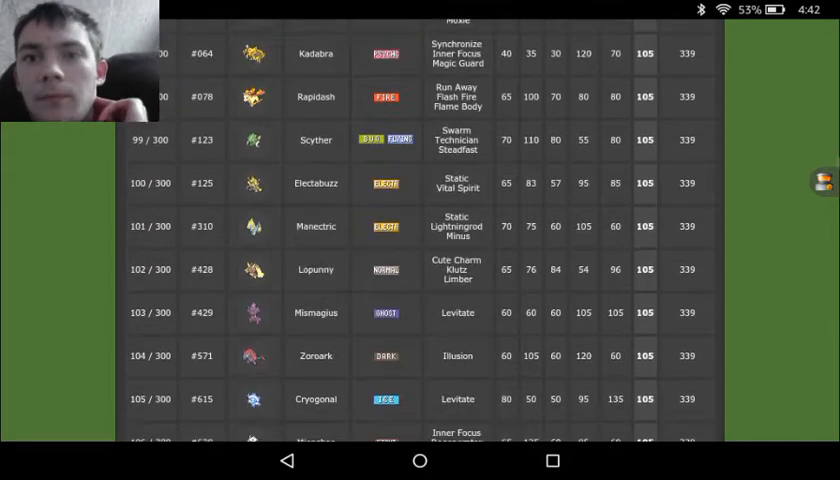
{"action": "scroll", "scroll_direction": "down", "scroll_amount": 3}
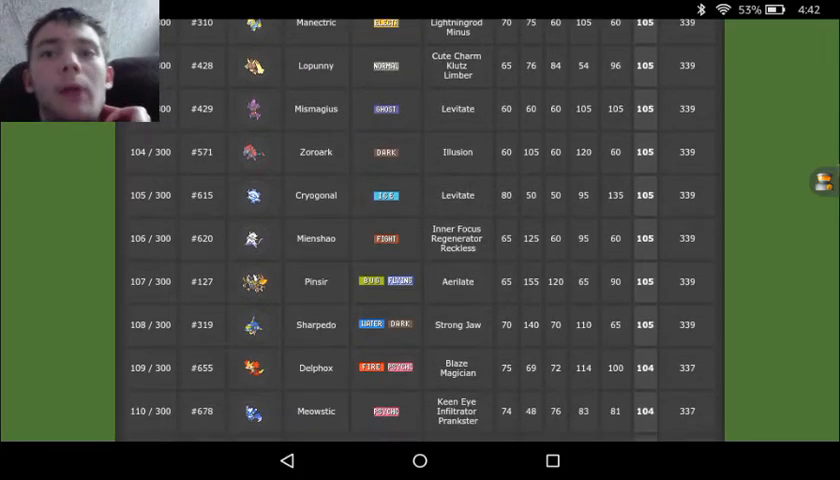
{"action": "scroll", "scroll_direction": "down", "scroll_amount": 3}
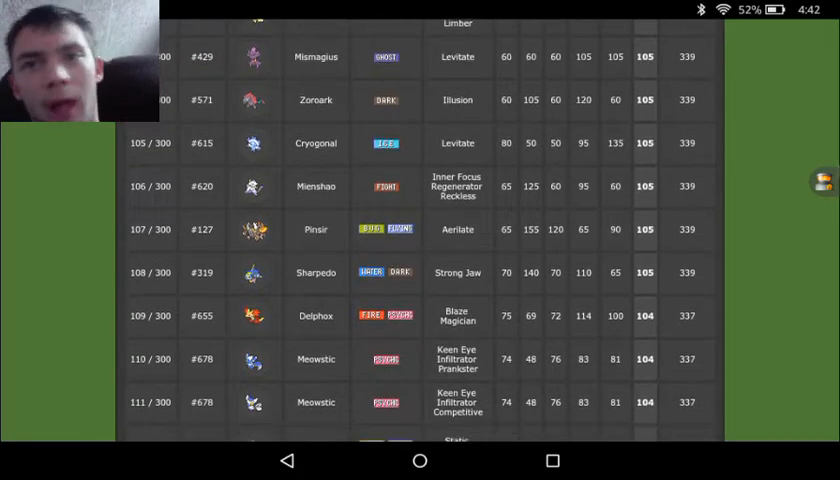
{"action": "scroll", "scroll_direction": "down", "scroll_amount": 3}
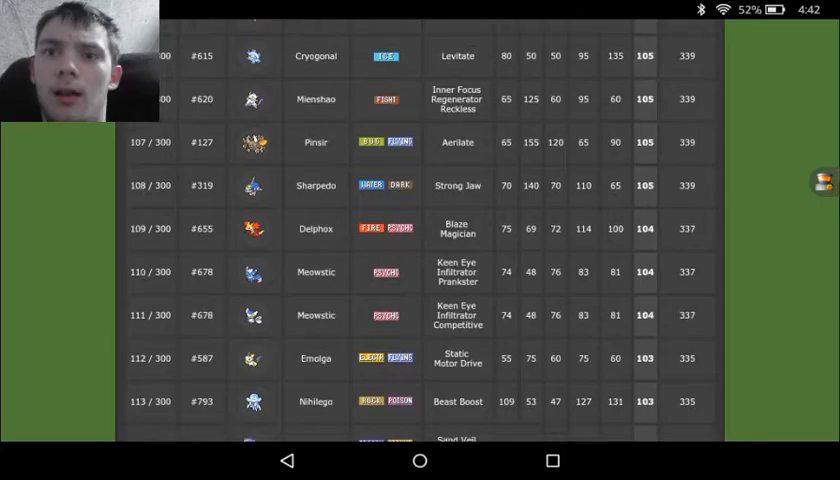
{"action": "scroll", "scroll_direction": "down", "scroll_amount": 3}
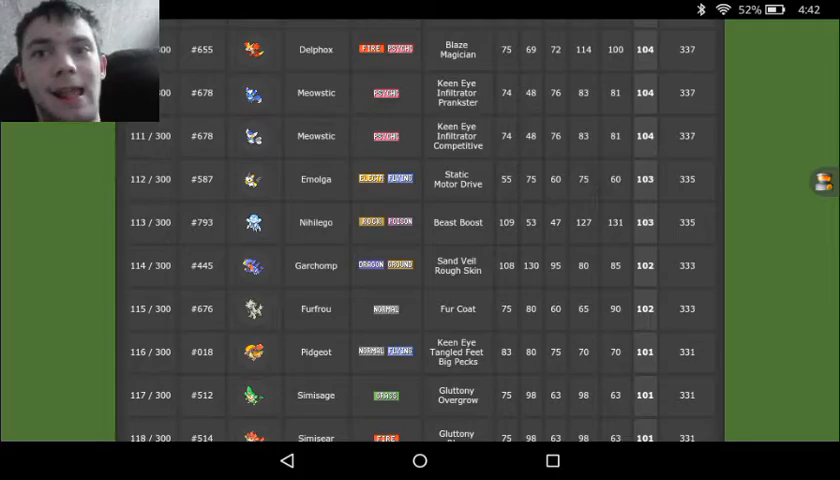
{"action": "scroll", "scroll_direction": "down", "scroll_amount": 3}
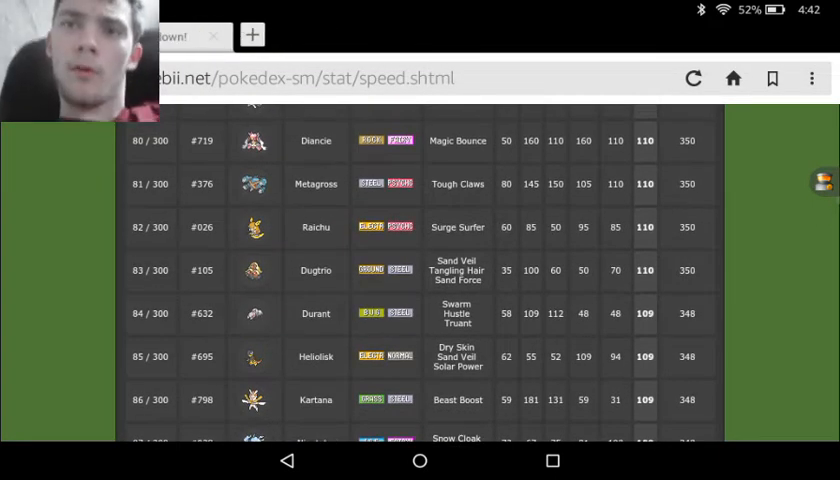
- Return to the Showdown teambuilder and bring up the first Heliolisk set (Focus Sash, Solar Power)
{"action": "left_click", "coordinate": [190, 35]}
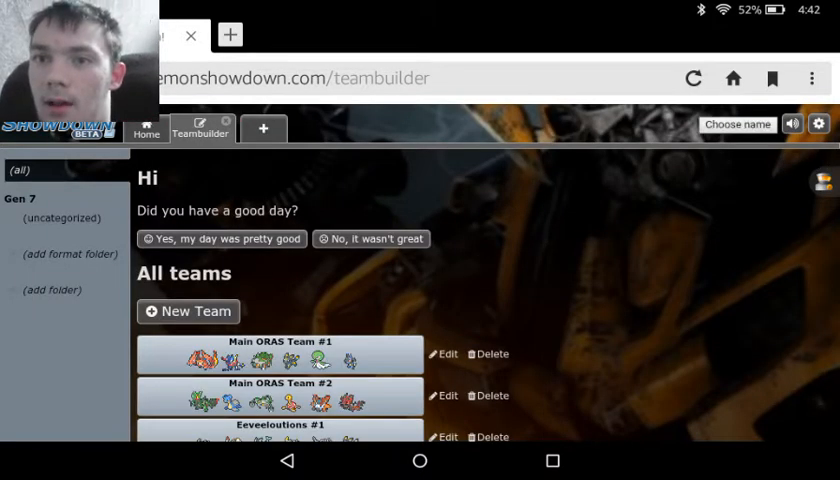
{"action": "scroll", "scroll_direction": "down", "scroll_amount": 3}
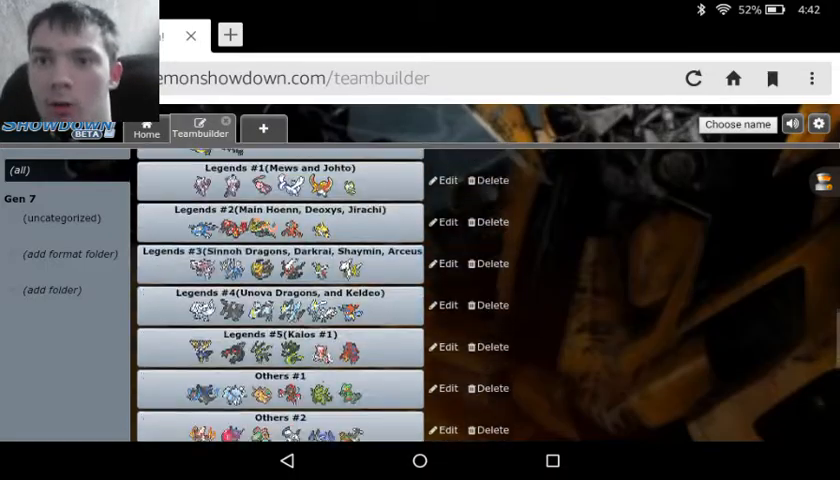
{"action": "scroll", "scroll_direction": "down", "scroll_amount": 3}
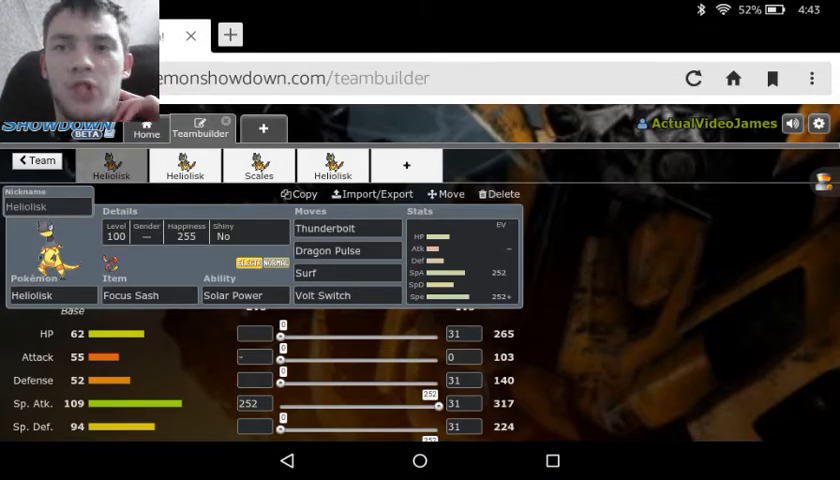
{"action": "scroll", "scroll_direction": "down", "scroll_amount": 3}
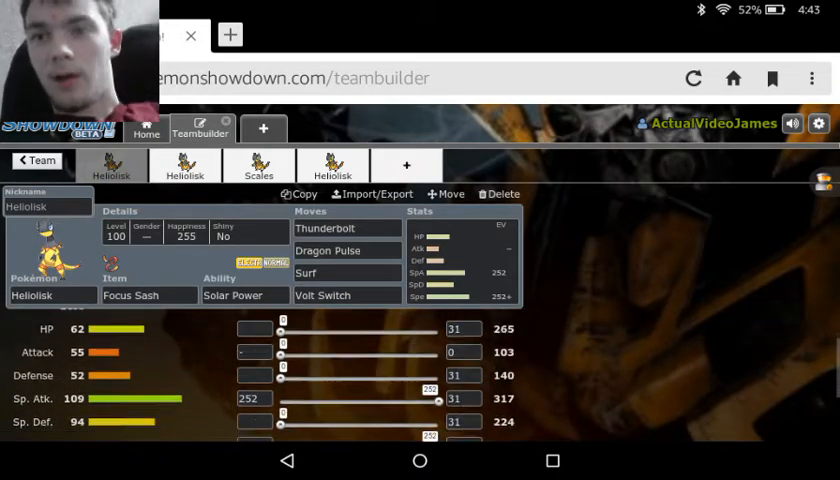
{"action": "scroll", "scroll_direction": "down", "scroll_amount": 3}
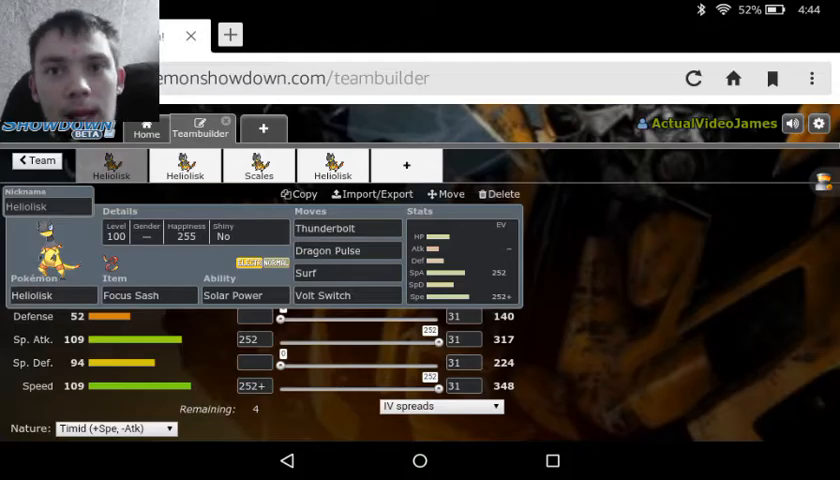
- Open the second Heliolisk set and review its Bright Powder, Sand Veil and 252 Atk/252 Spe EVs
{"action": "left_click", "coordinate": [184, 165]}
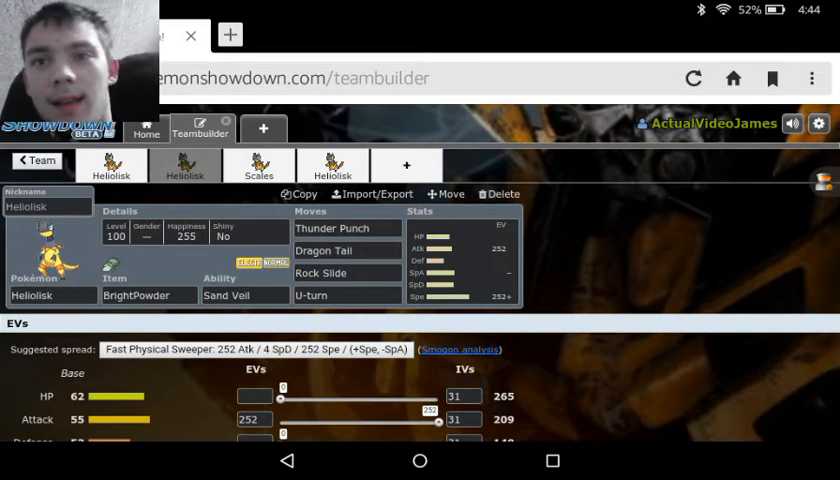
{"action": "scroll", "scroll_direction": "down", "scroll_amount": 3}
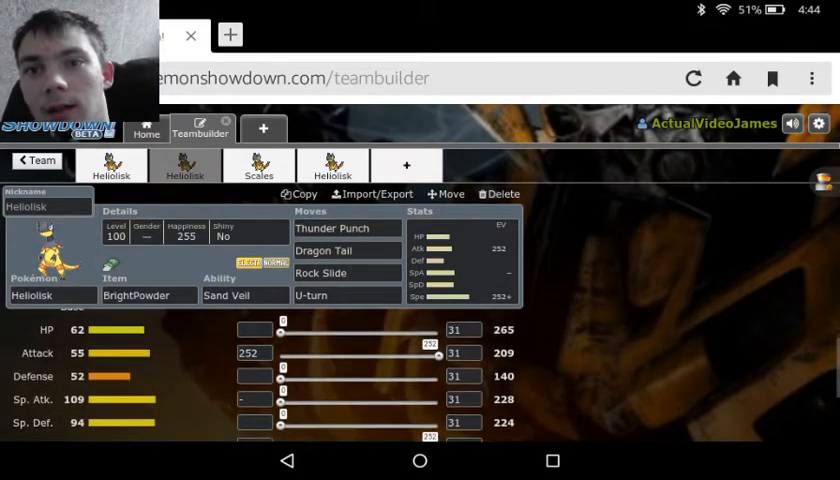
{"action": "scroll", "scroll_direction": "down", "scroll_amount": 3}
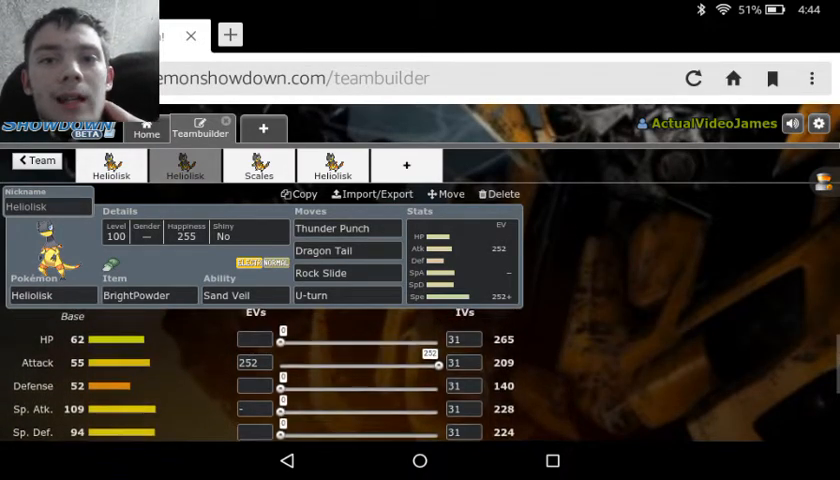
{"action": "scroll", "scroll_direction": "down", "scroll_amount": 3}
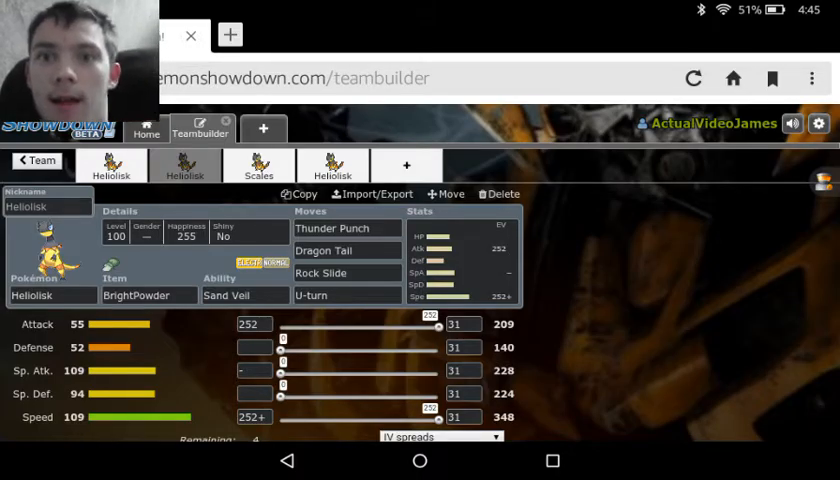
- Look over the Scales Heliolisk, then open the Electrium Z, Dry Skin set
{"action": "left_click", "coordinate": [258, 165]}
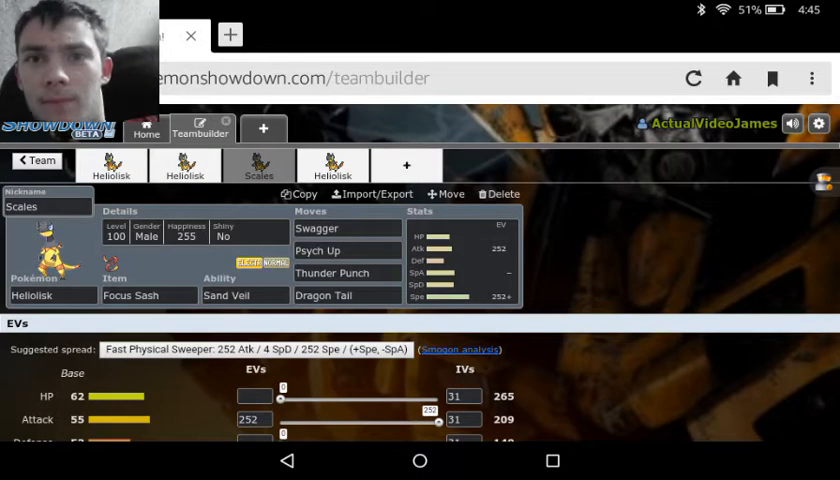
{"action": "scroll", "scroll_direction": "down", "scroll_amount": 3}
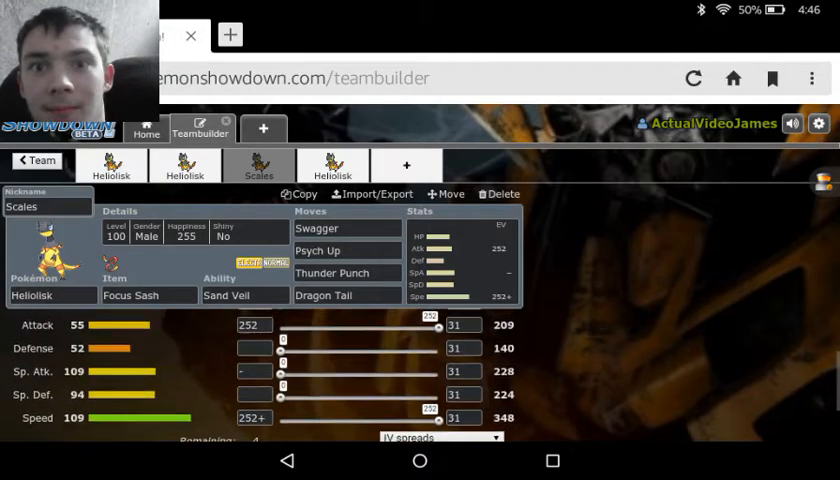
{"action": "scroll", "scroll_direction": "down", "scroll_amount": 3}
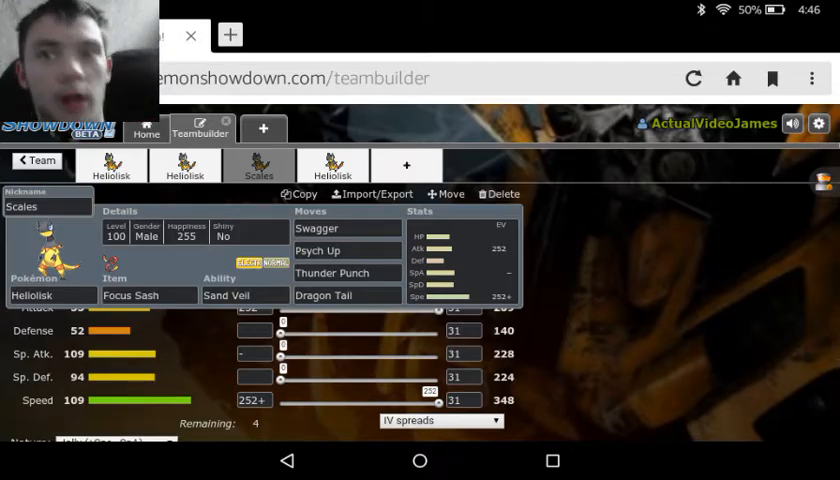
{"action": "left_click", "coordinate": [332, 165]}
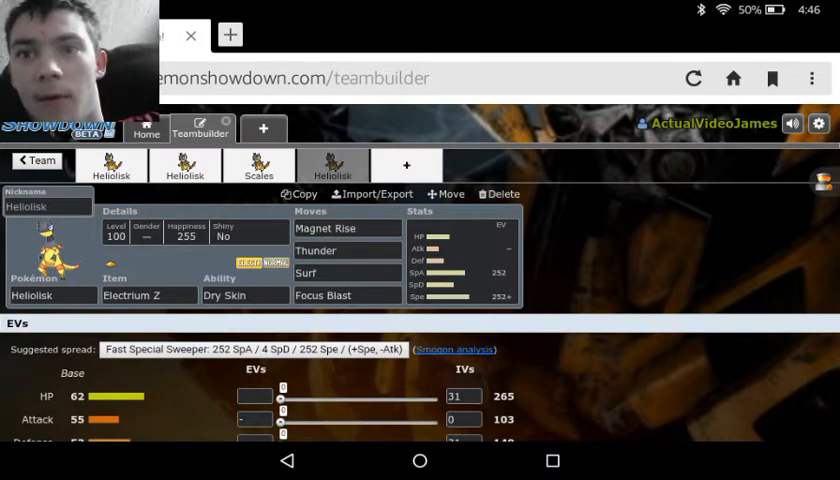
- Scroll past the fourth Heliolisk's 252 Special Attack stat spread to reach its moves
{"action": "scroll", "scroll_direction": "down", "scroll_amount": 3}
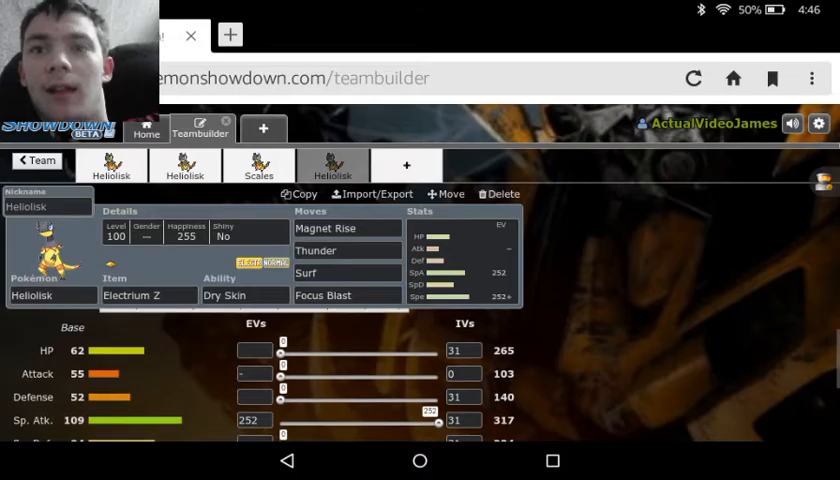
{"action": "scroll", "scroll_direction": "down", "scroll_amount": 3}
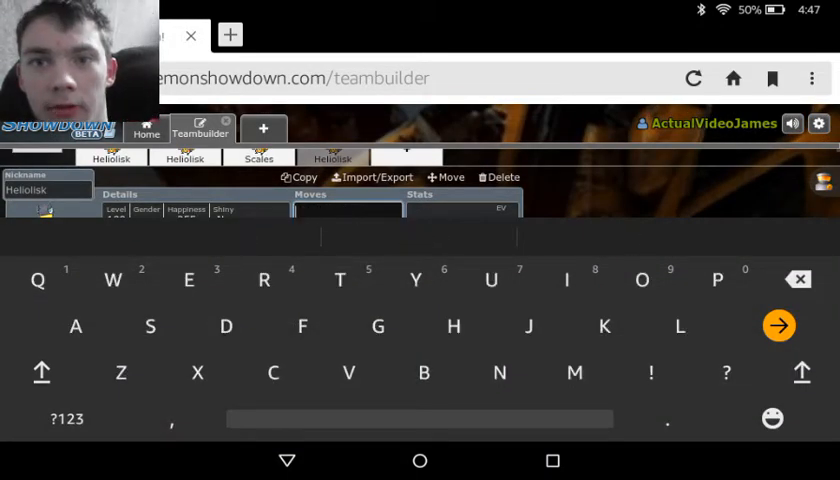
- Enter 'Z magnet rise' as Heliolisk's first move, keeping Thunder, Surf and Focus Blast
{"action": "type", "text": "Z magnet"}
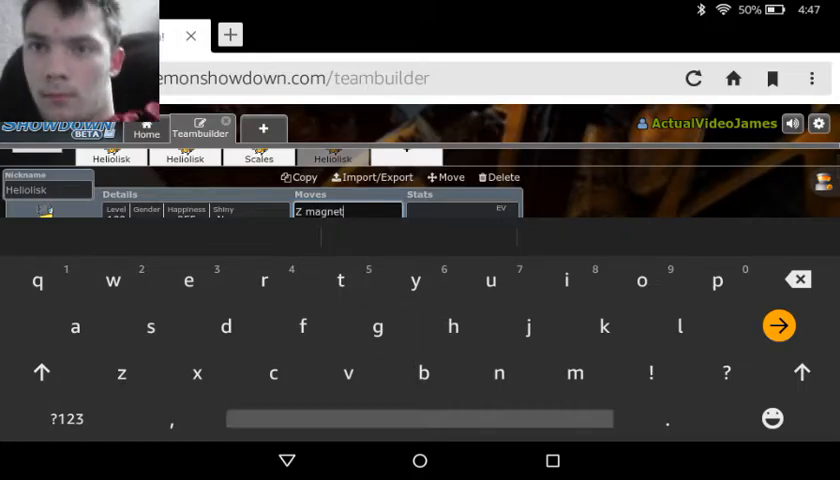
{"action": "type", "text": "rise"}
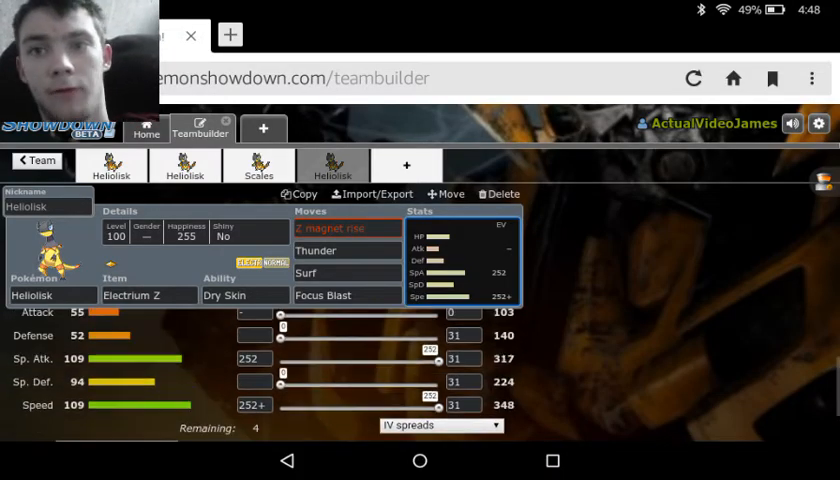
{"action": "left_click", "coordinate": [47, 205]}
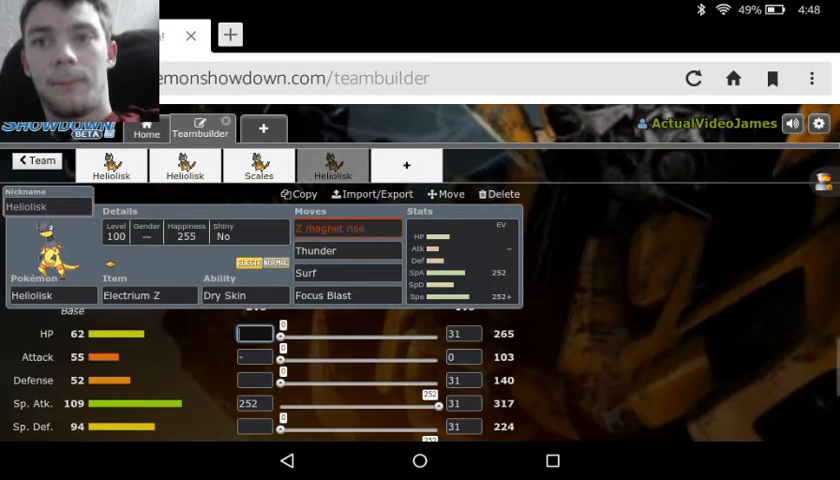
{"action": "scroll", "scroll_direction": "down", "scroll_amount": 3}
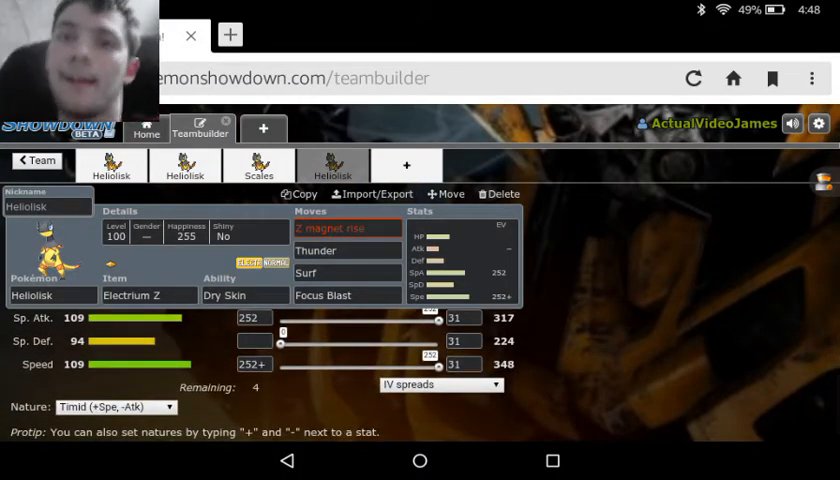